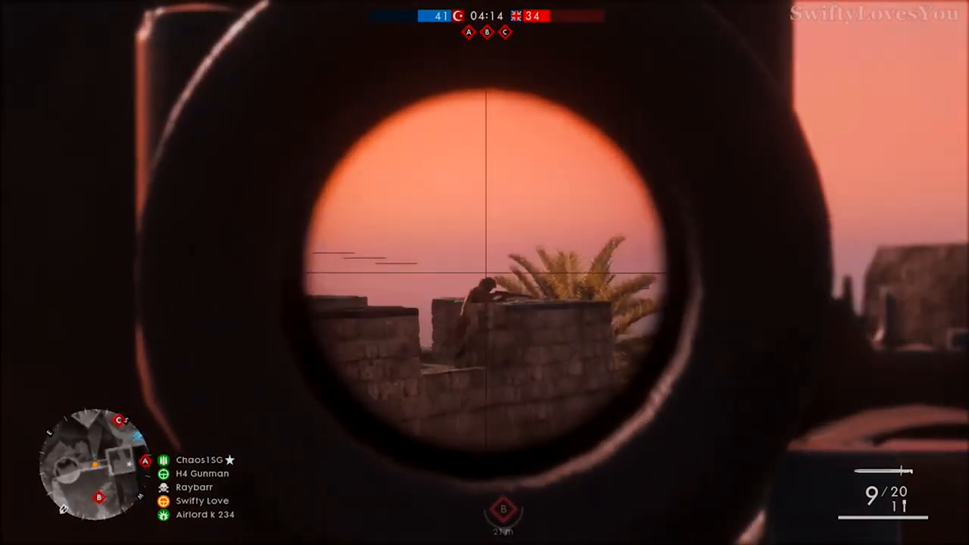
- Review the overlay's Audio page for microphone source and volume, then return to the settings list
left_click(485, 272)
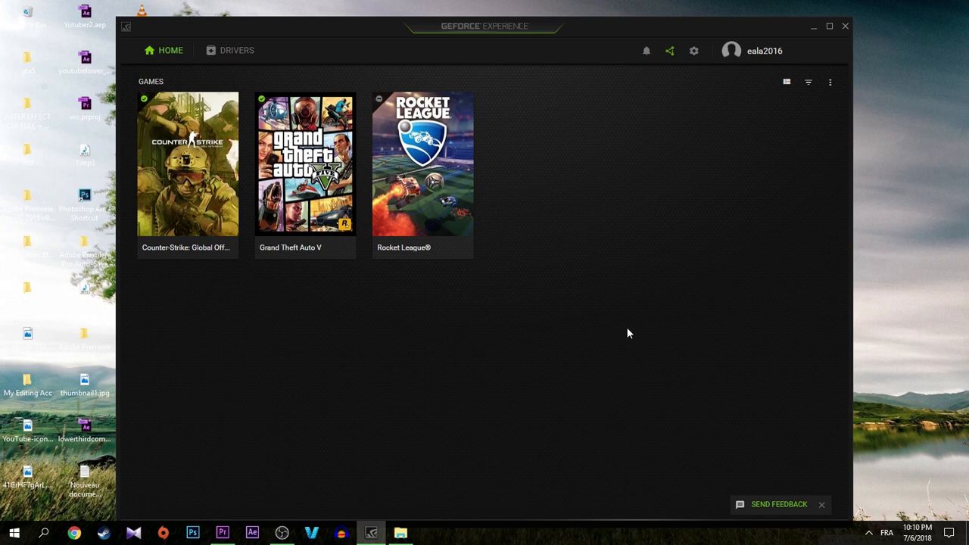
mouse_move(669, 51)
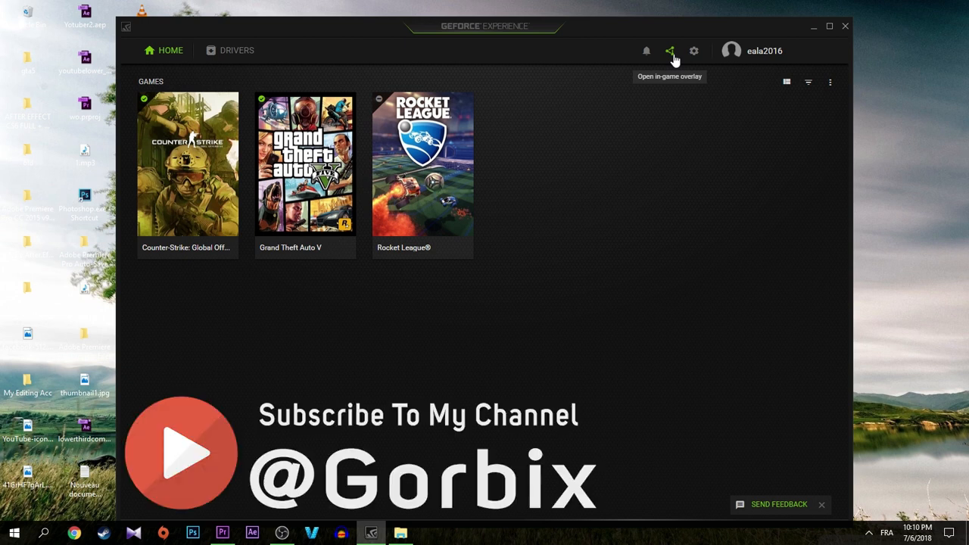
mouse_move(648, 51)
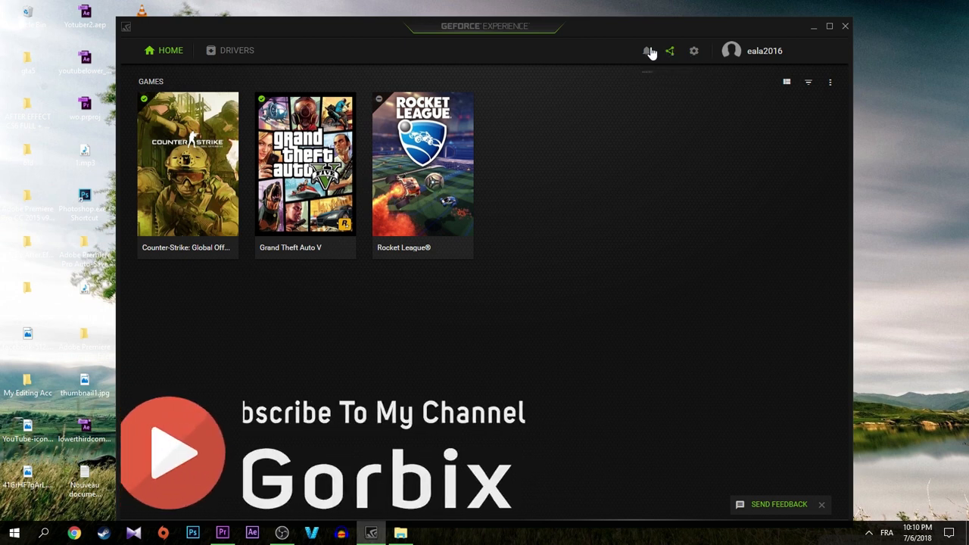
mouse_move(648, 52)
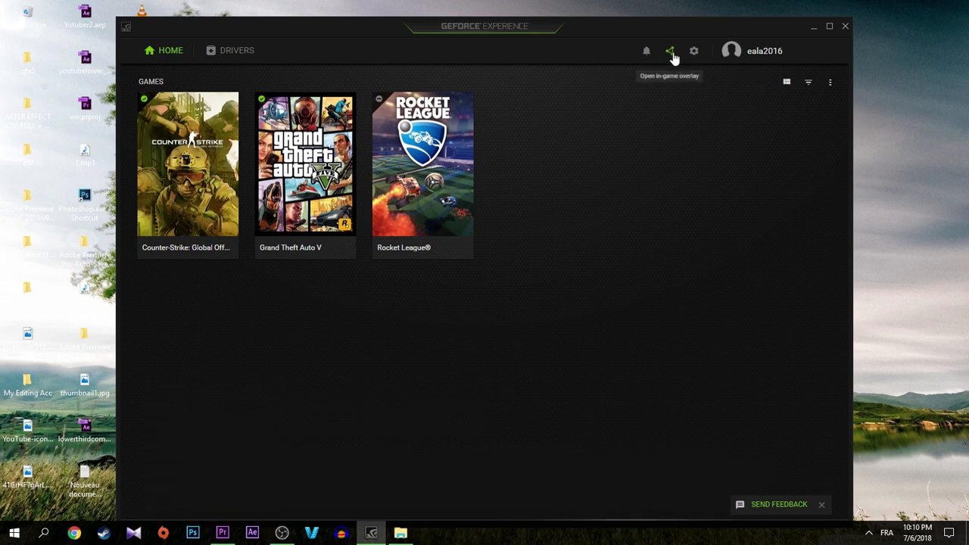
left_click(669, 51)
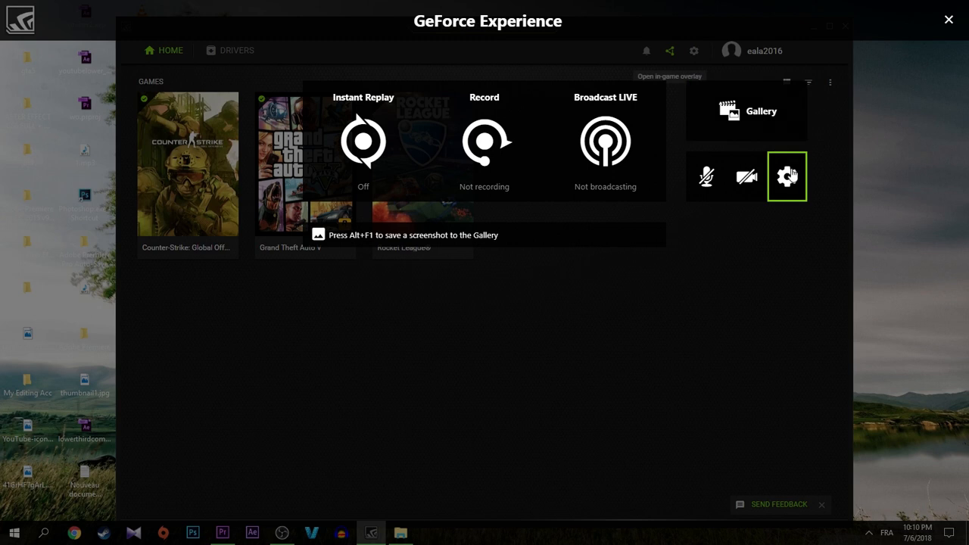
left_click(787, 176)
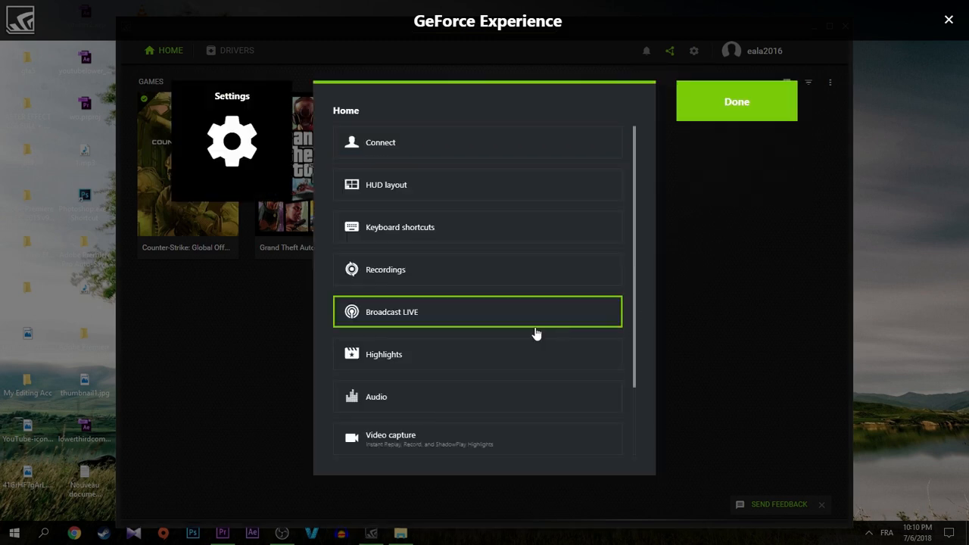
scroll("down", 3)
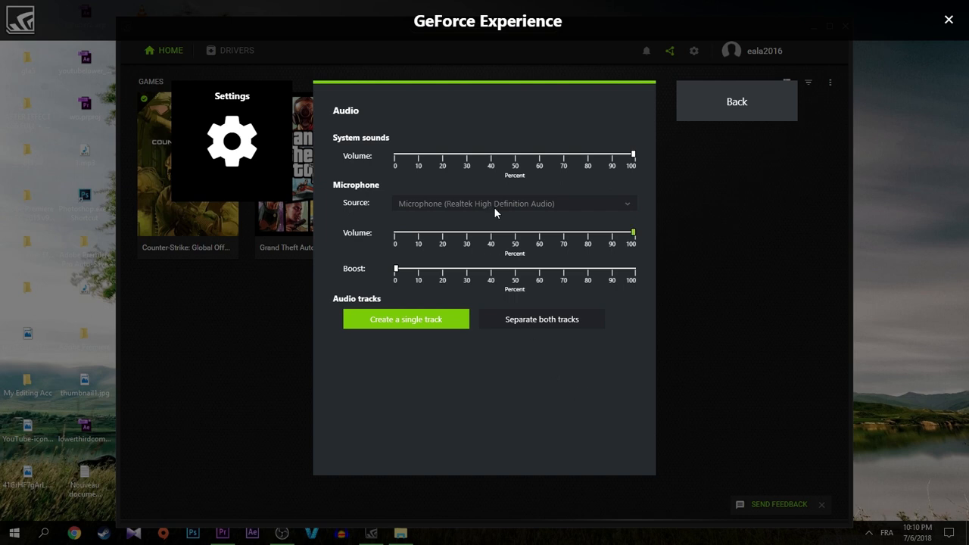
mouse_move(494, 209)
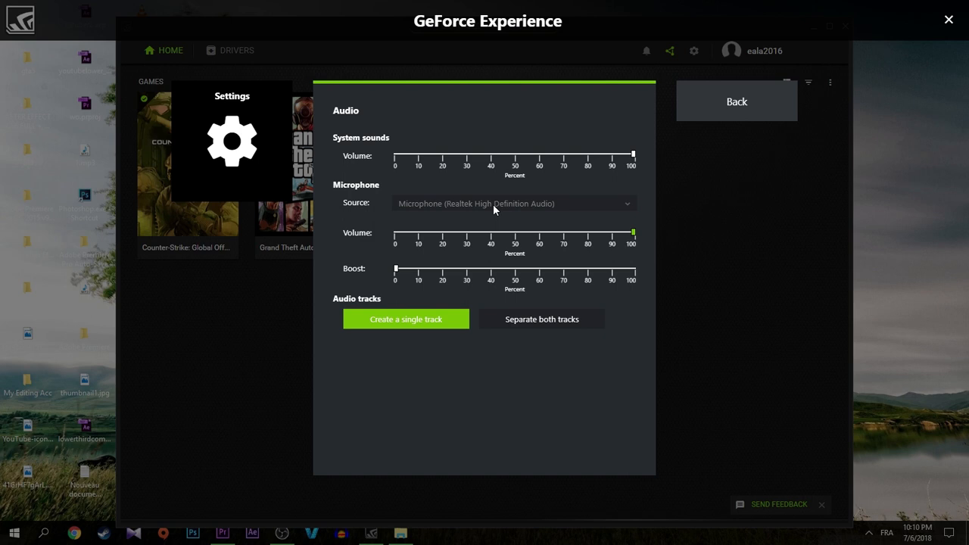
left_click(735, 100)
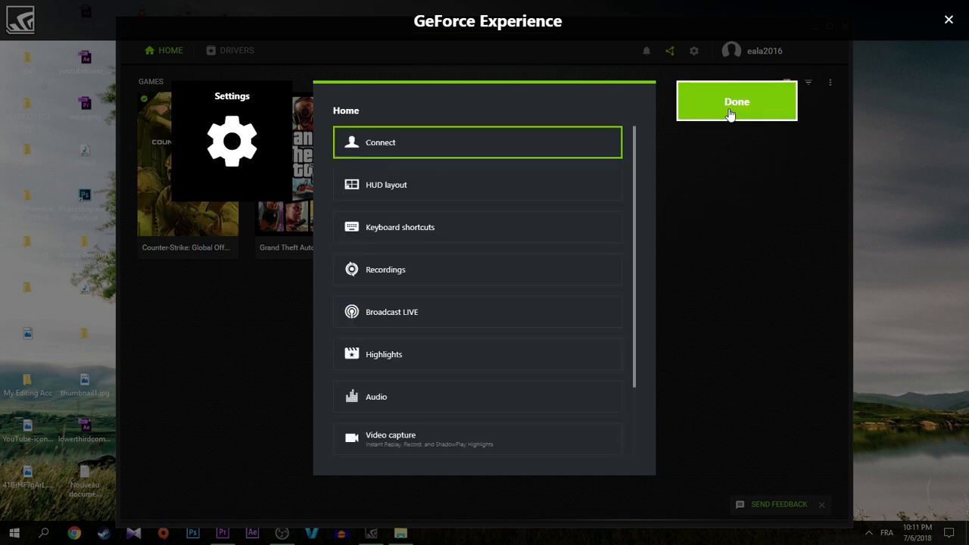
- Close settings and switch the overlay microphone mode to Always on
left_click(736, 102)
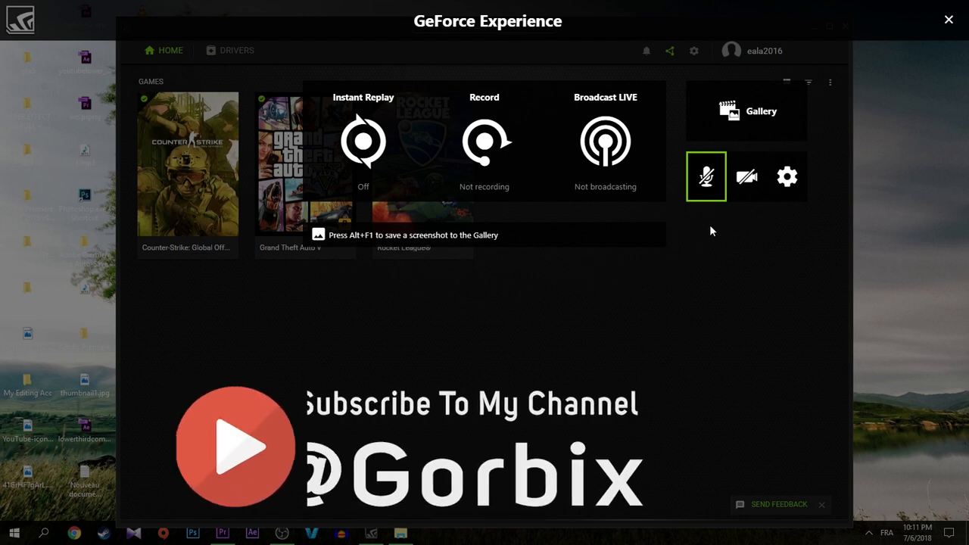
mouse_move(708, 185)
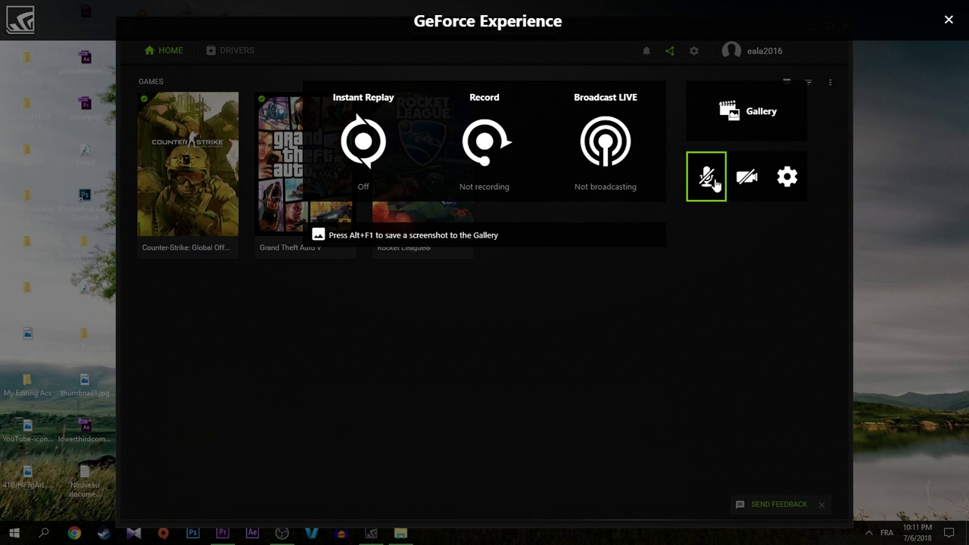
mouse_move(708, 188)
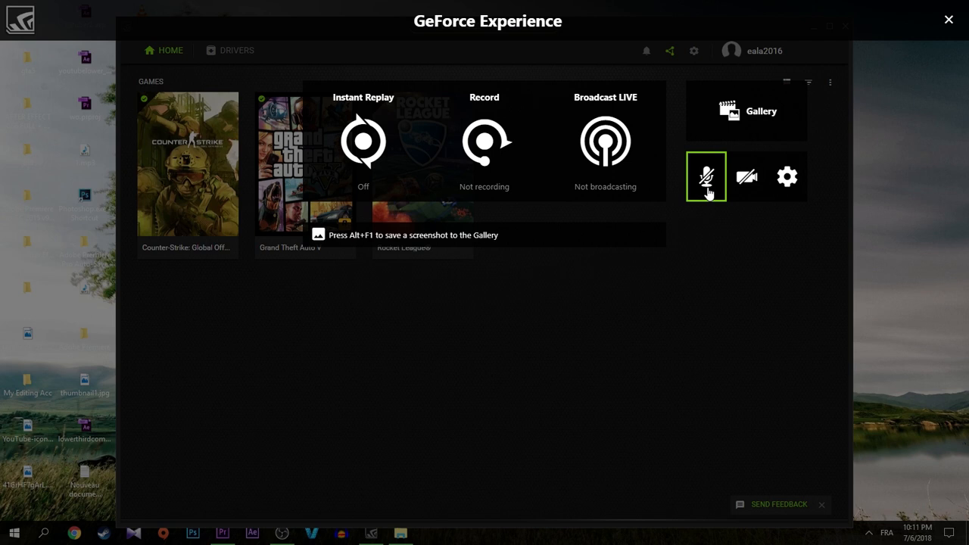
left_click(706, 176)
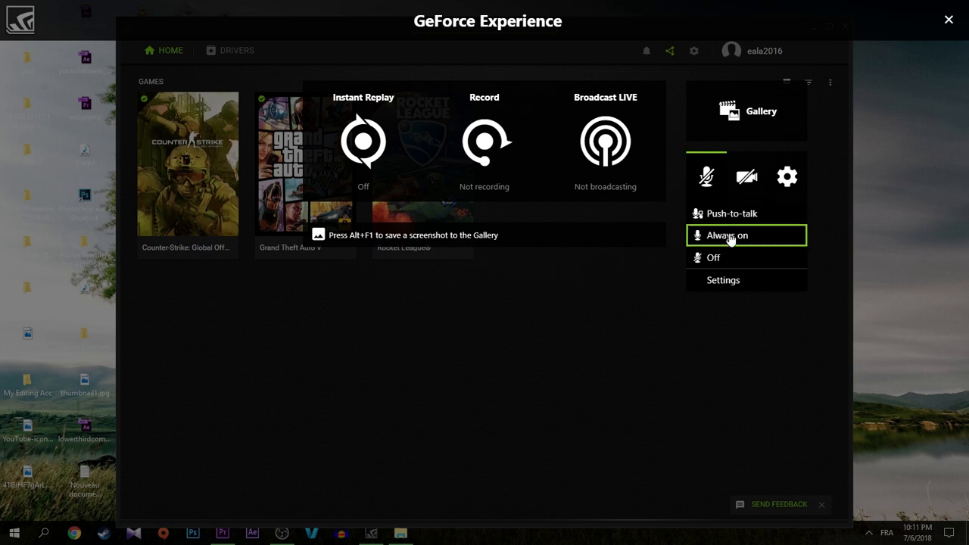
left_click(727, 235)
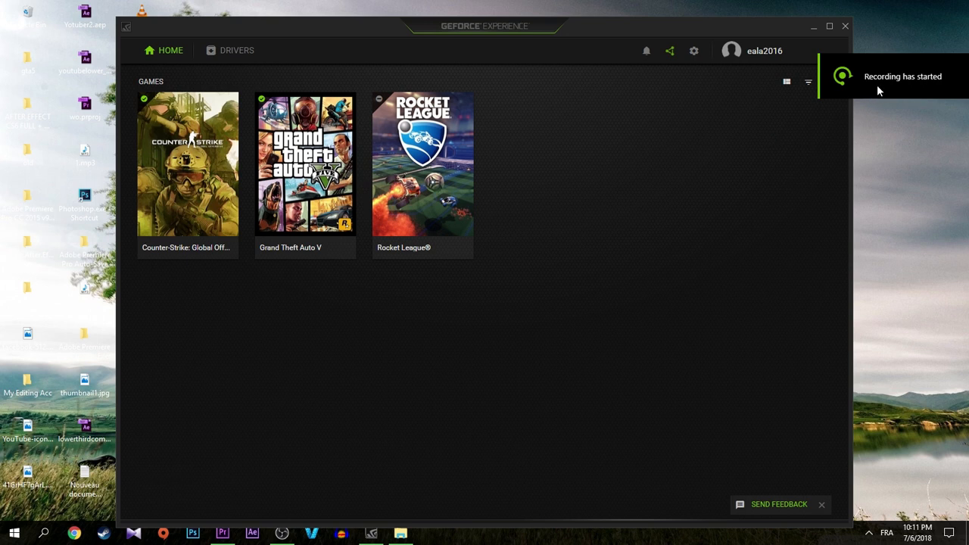
mouse_move(906, 85)
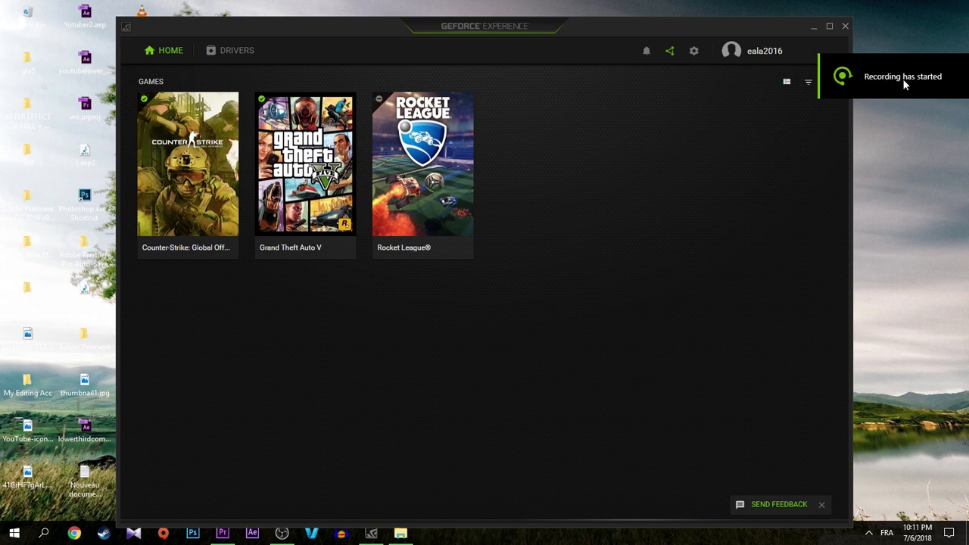
mouse_move(300, 278)
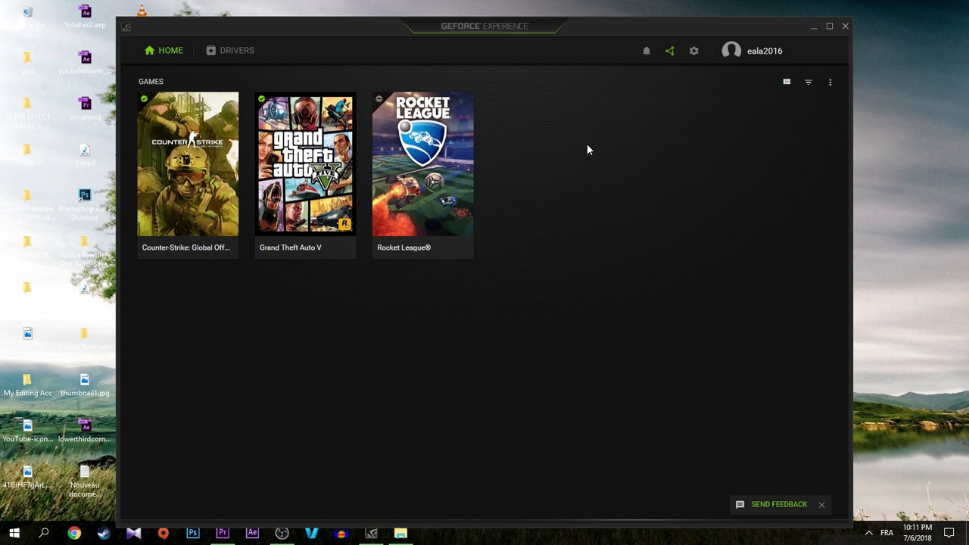
- During the test recording, visit the Drivers page and return to the games home page
left_click(236, 50)
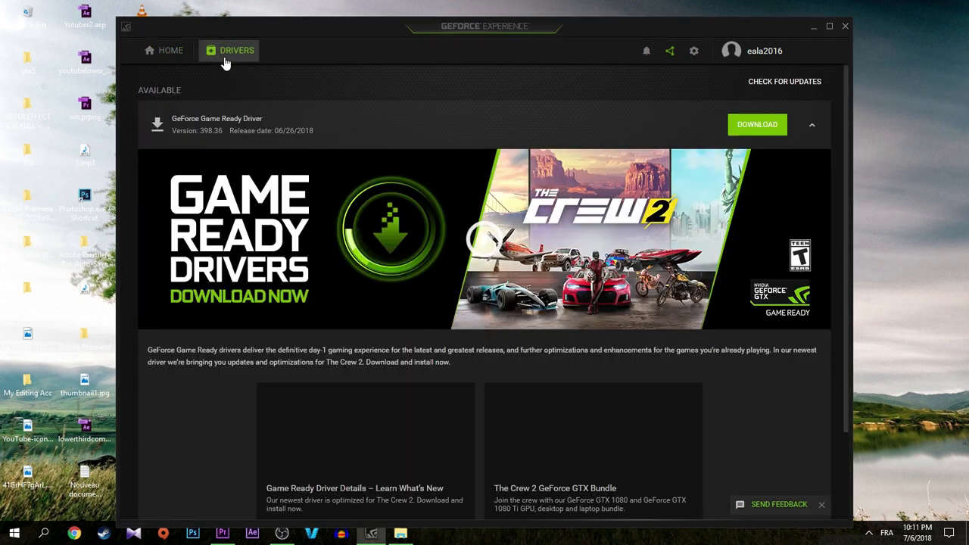
left_click(170, 49)
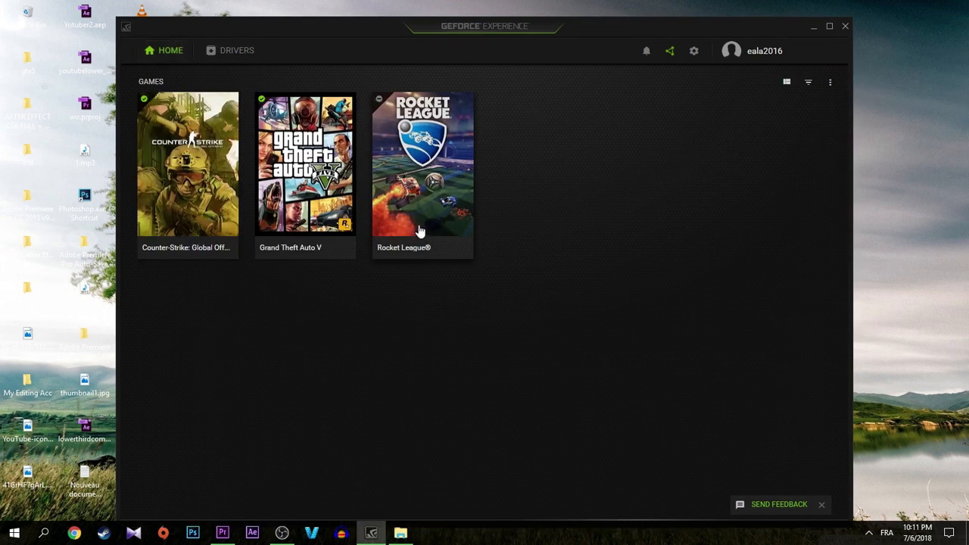
mouse_move(529, 293)
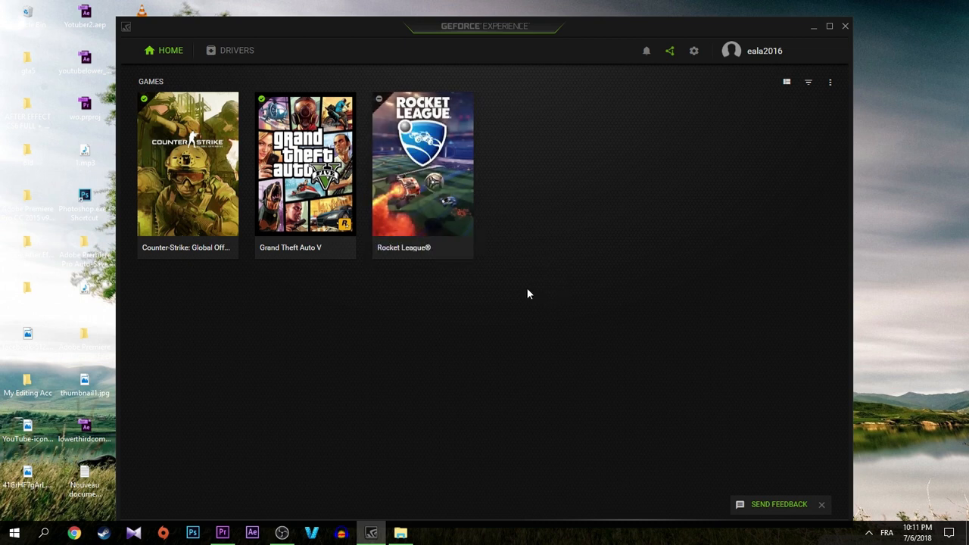
mouse_move(500, 239)
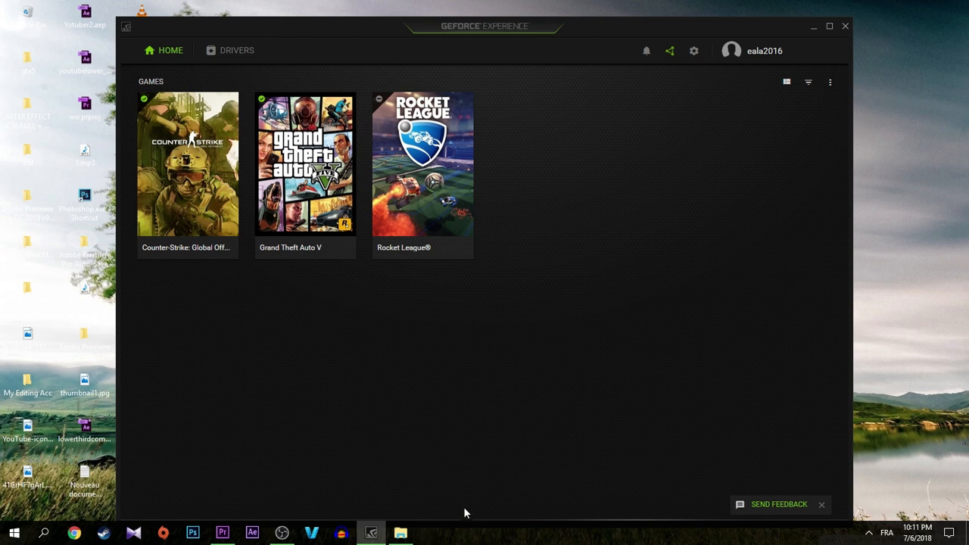
mouse_move(485, 460)
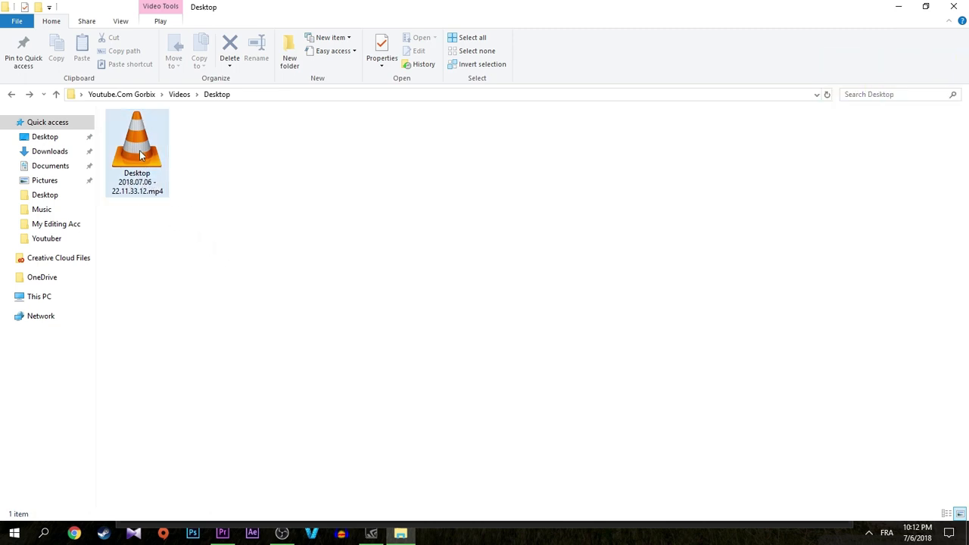
- Open the saved Desktop .mp4 from Videos > Desktop so it plays in VLC
double_click(136, 144)
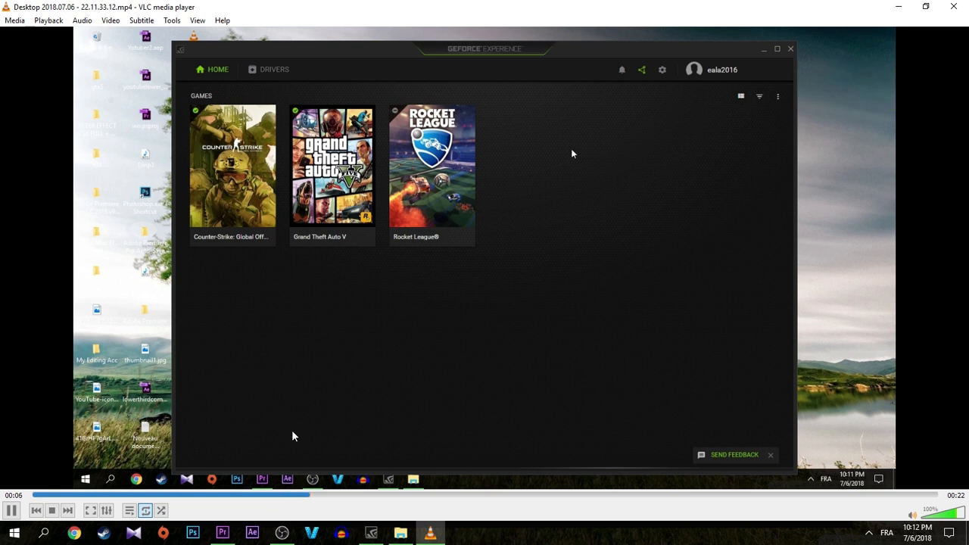
- Let the recording play through in VLC, then bring GeForce Experience back to the front
left_click(274, 70)
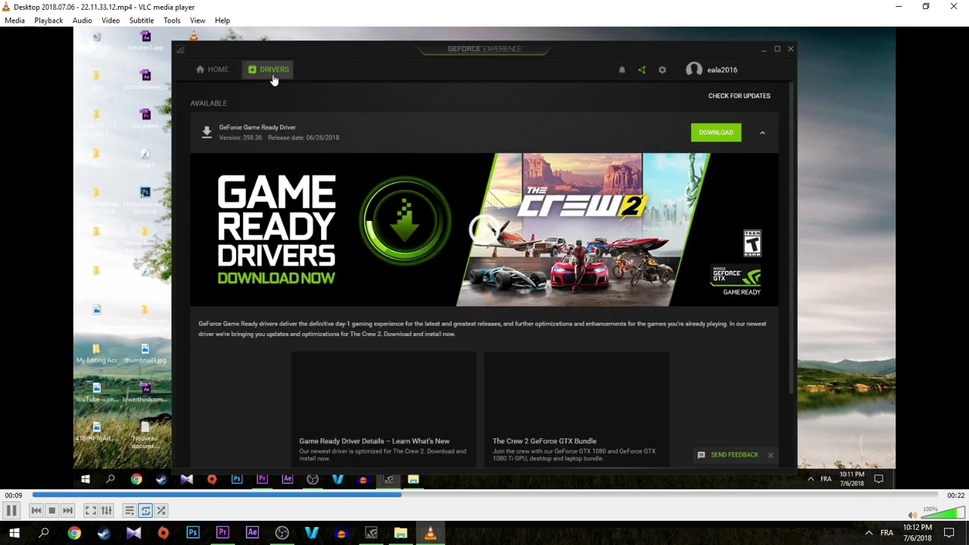
left_click(218, 69)
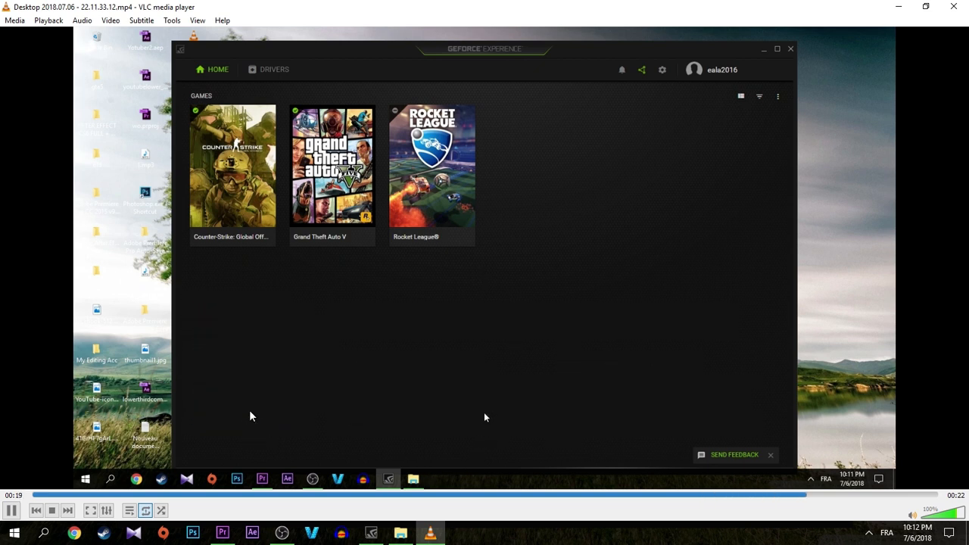
mouse_move(424, 343)
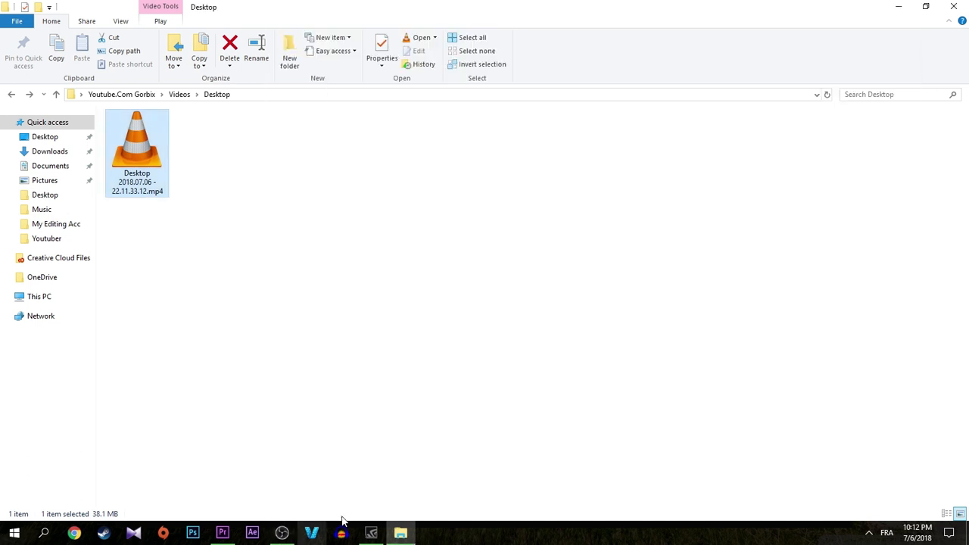
left_click(369, 533)
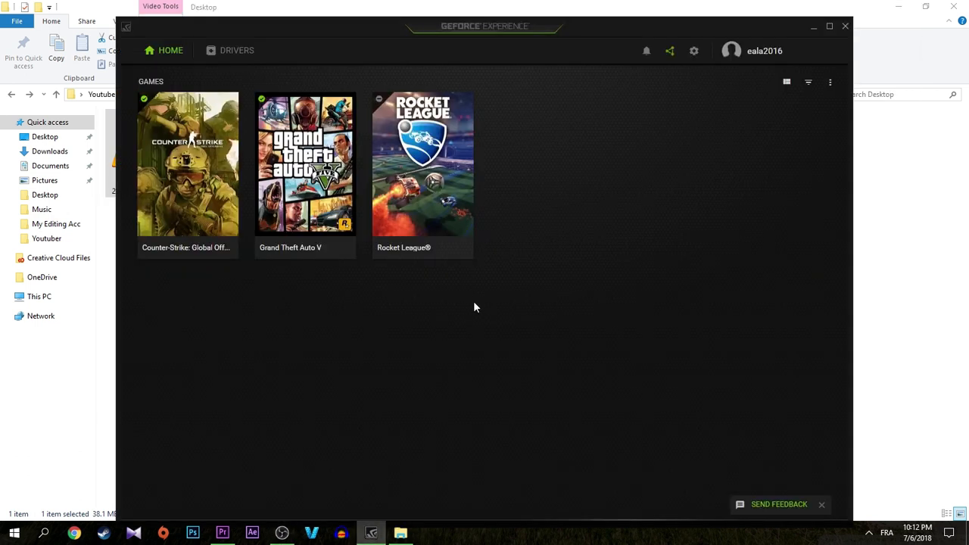